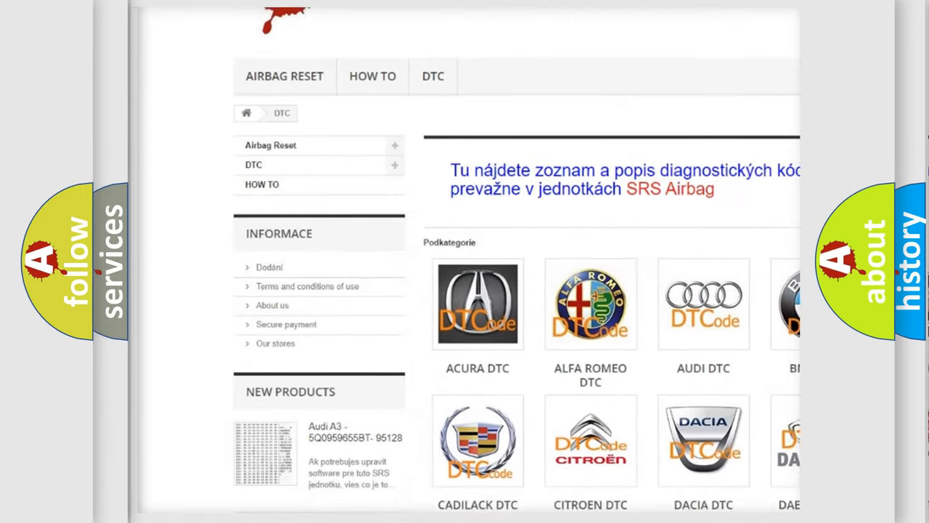
scroll("down", 3)
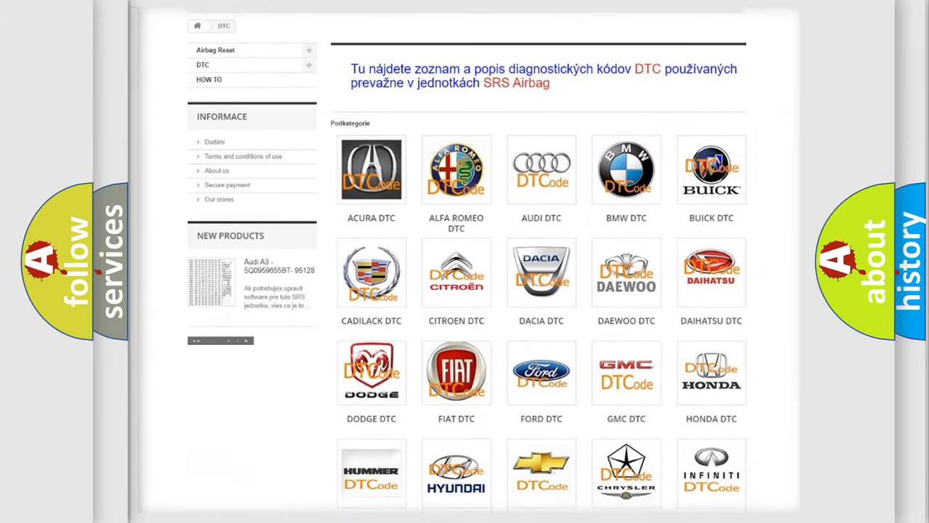
scroll("down", 3)
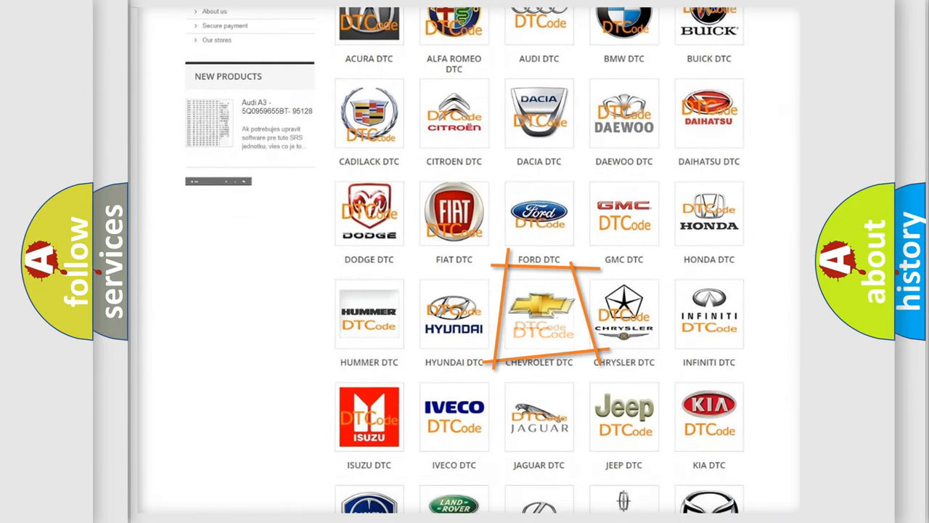